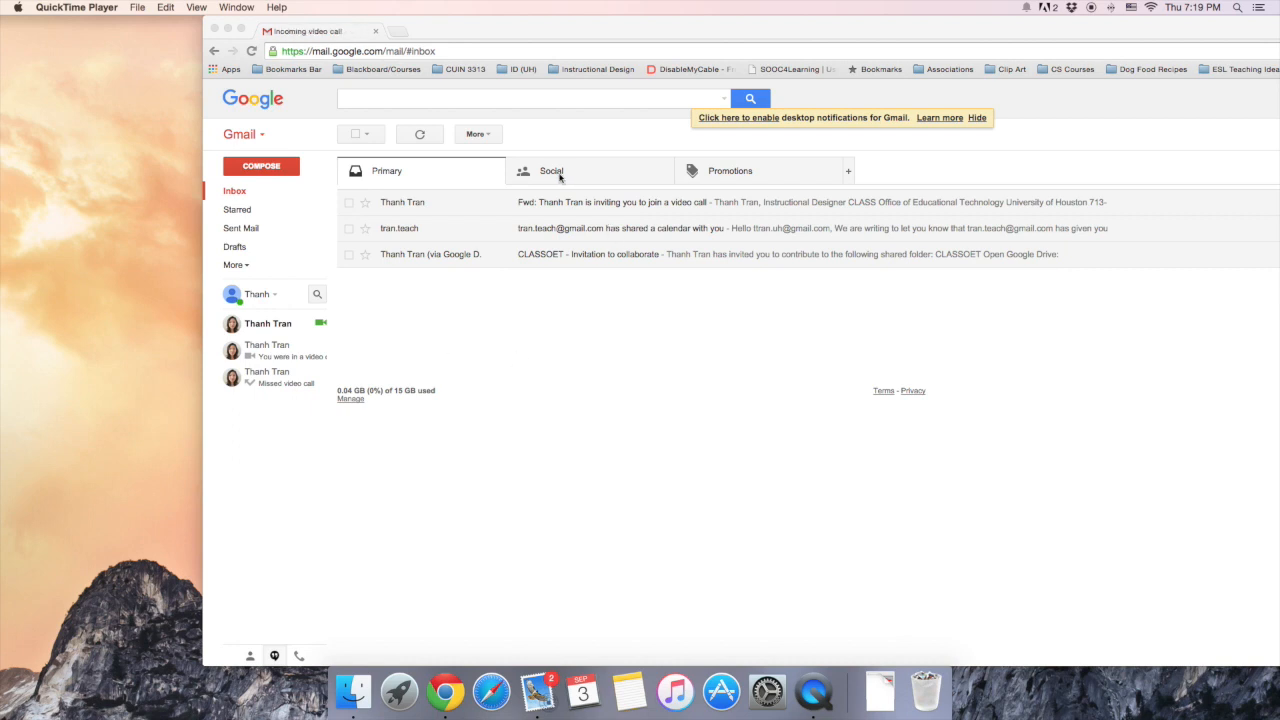
- View the Social inbox and read the 'Hangout on Air Demo 3' invitation
left_click(552, 170)
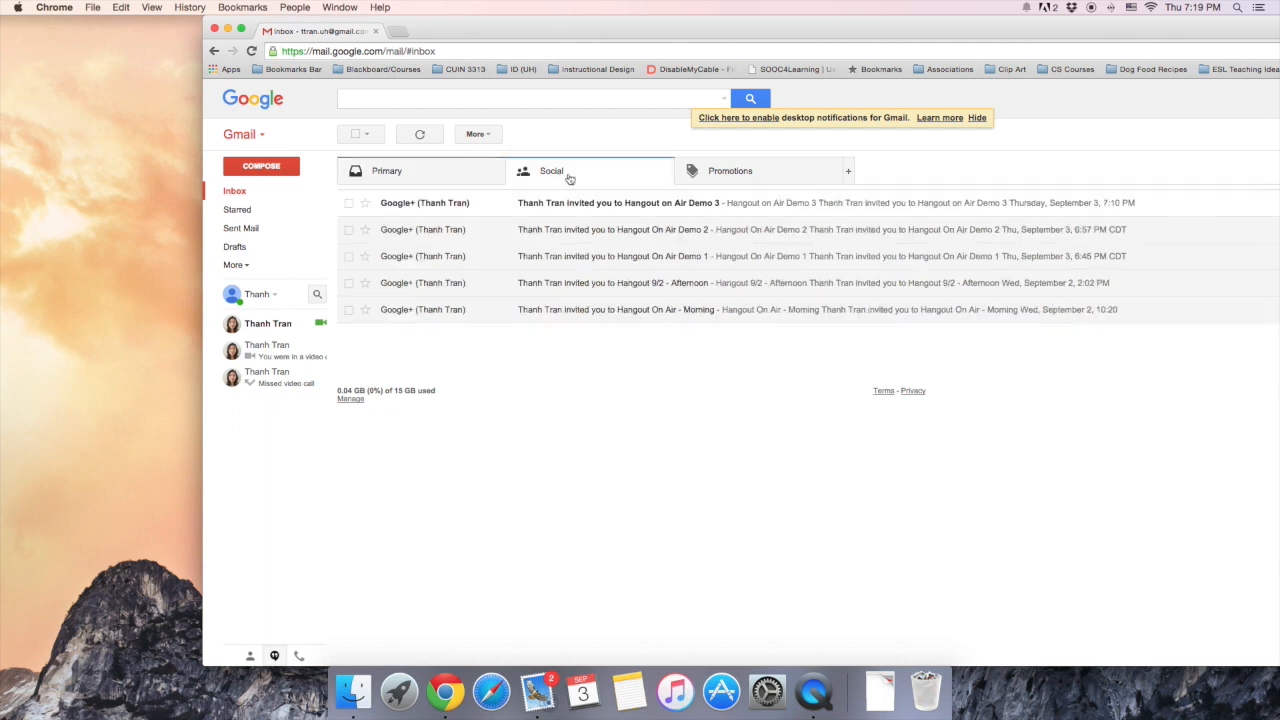
left_click(616, 204)
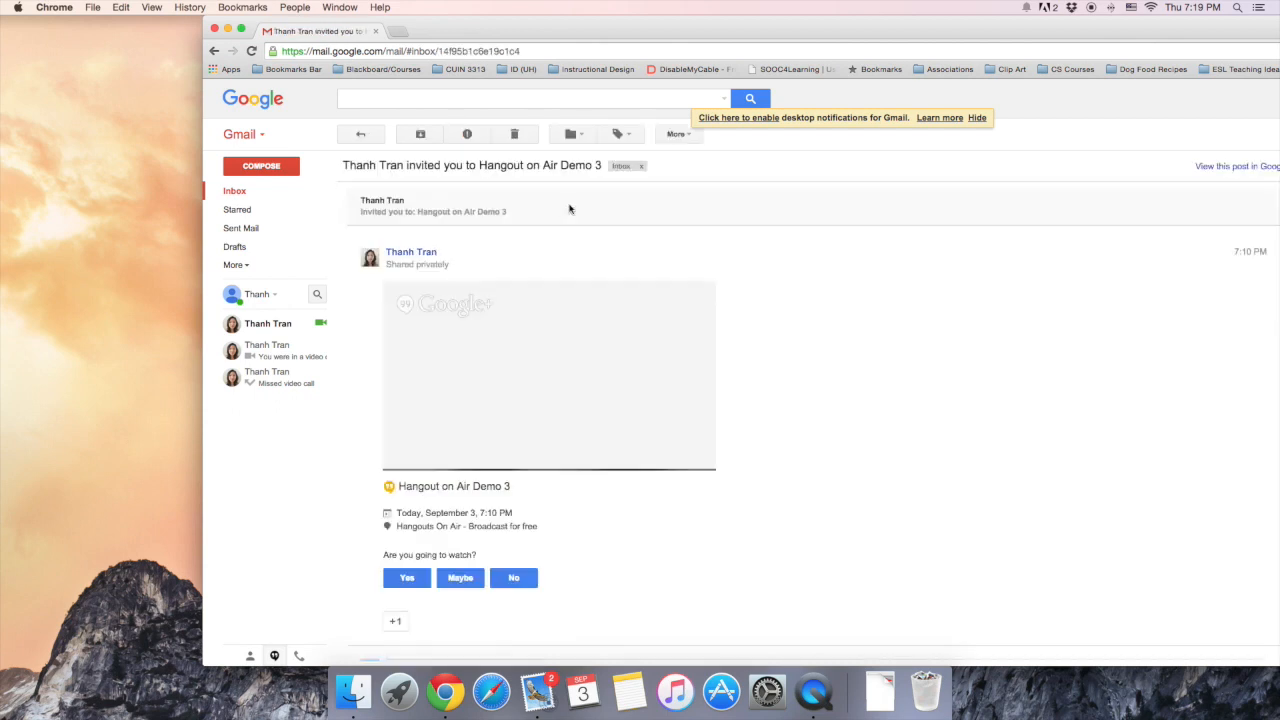
mouse_move(800, 450)
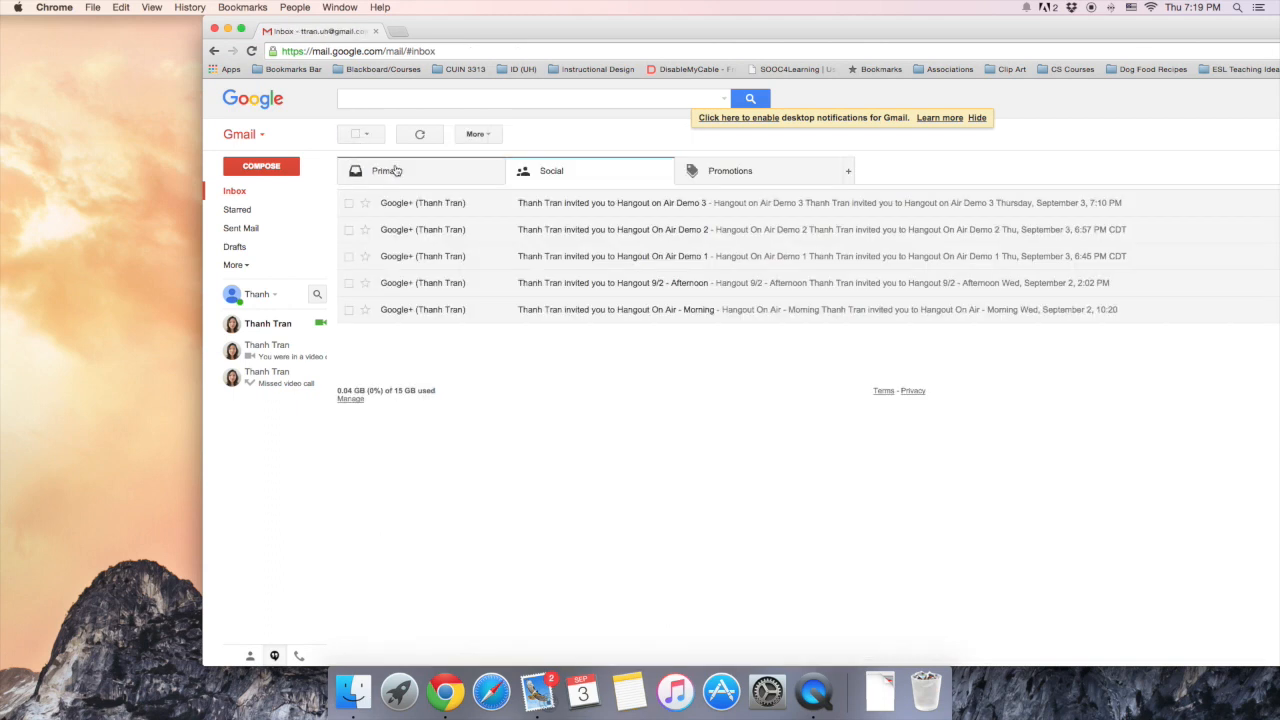
- Back in the Primary inbox, join the chat's video call to reach the Hangout On Air notice
left_click(600, 202)
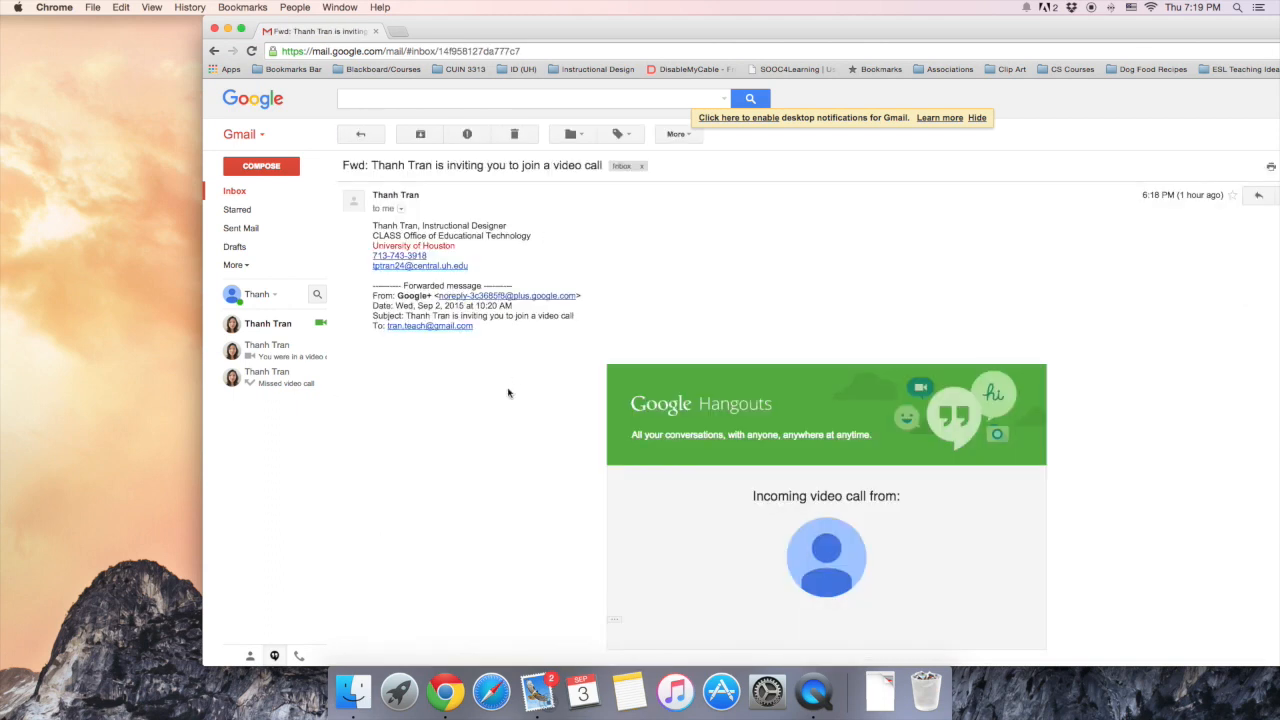
scroll("down", 3)
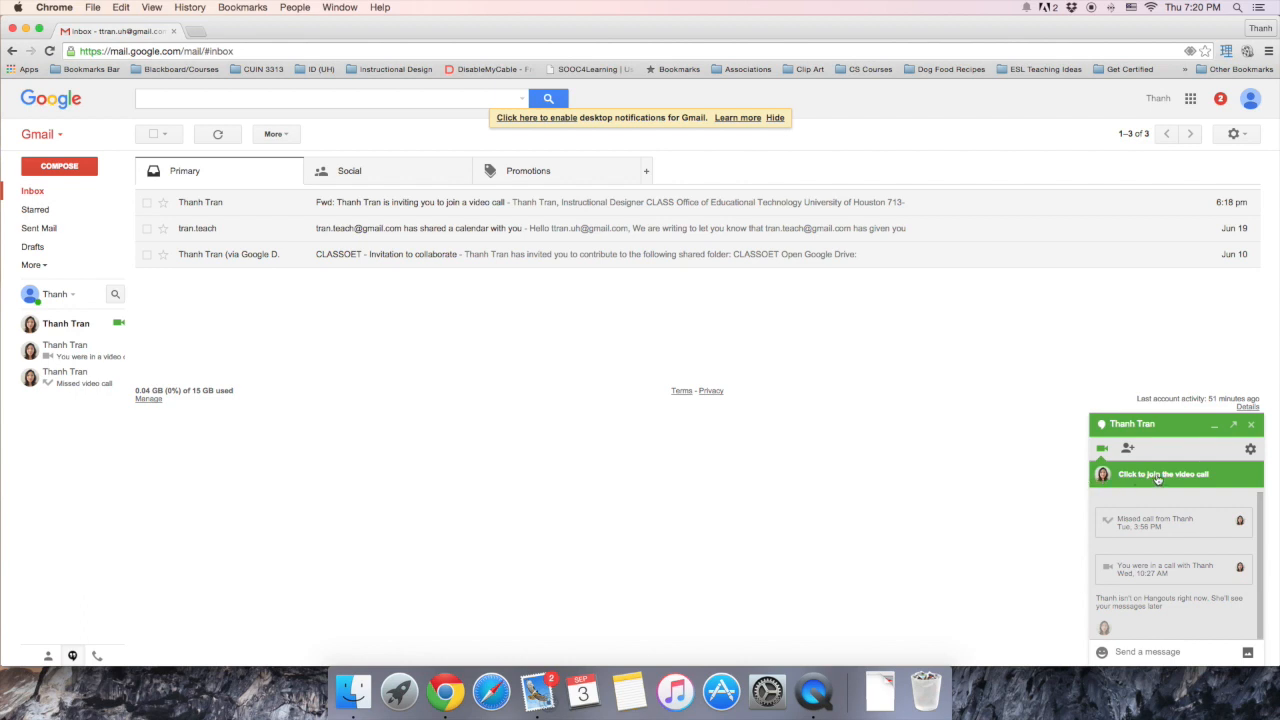
left_click(1164, 474)
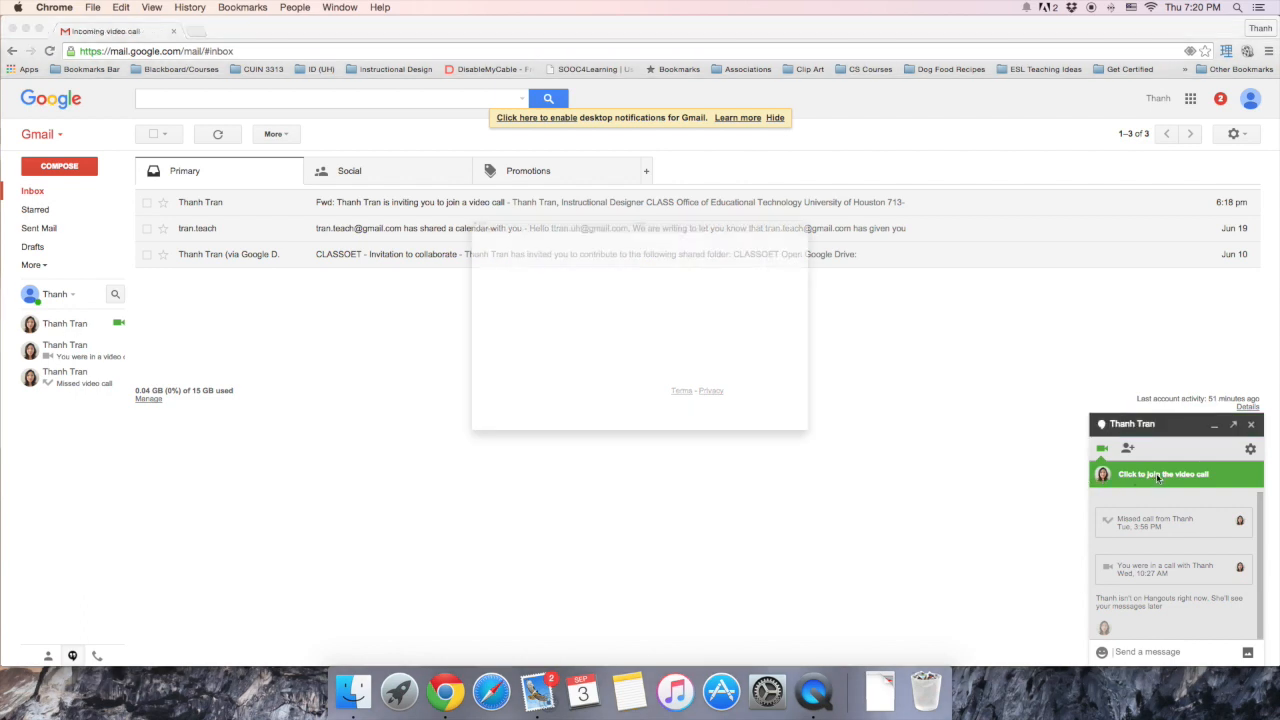
left_click(1164, 472)
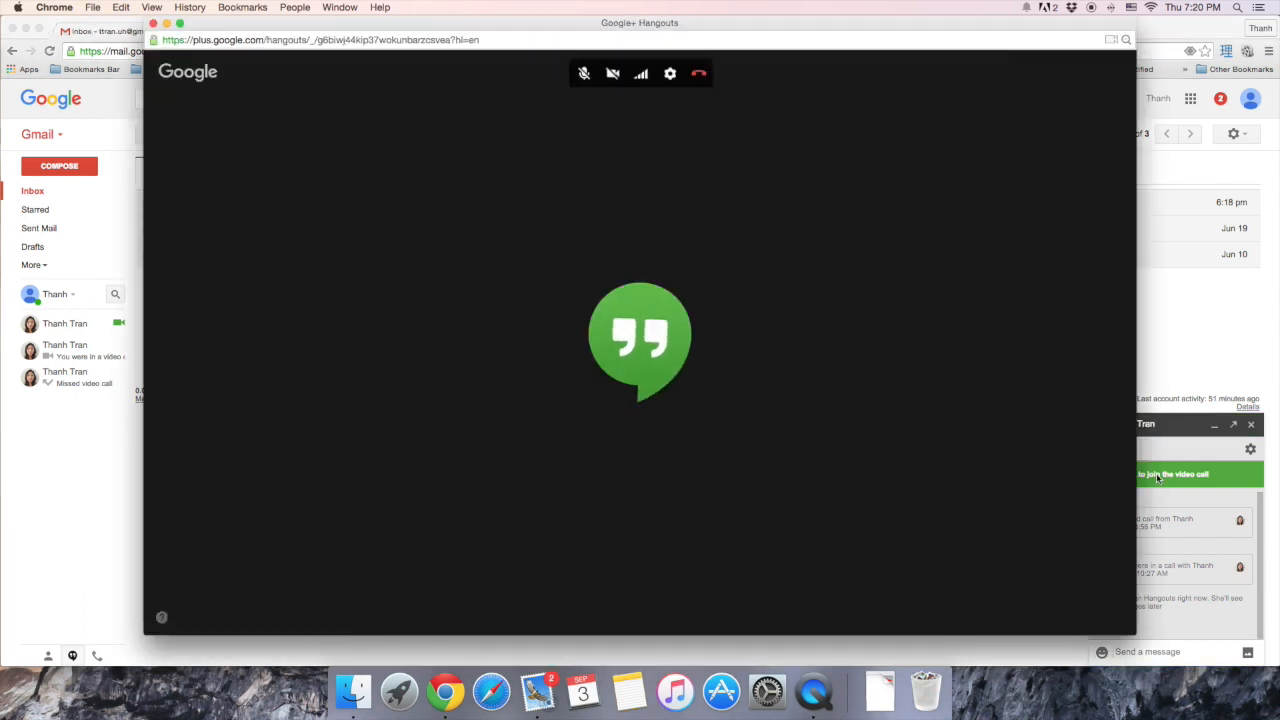
left_click(1174, 474)
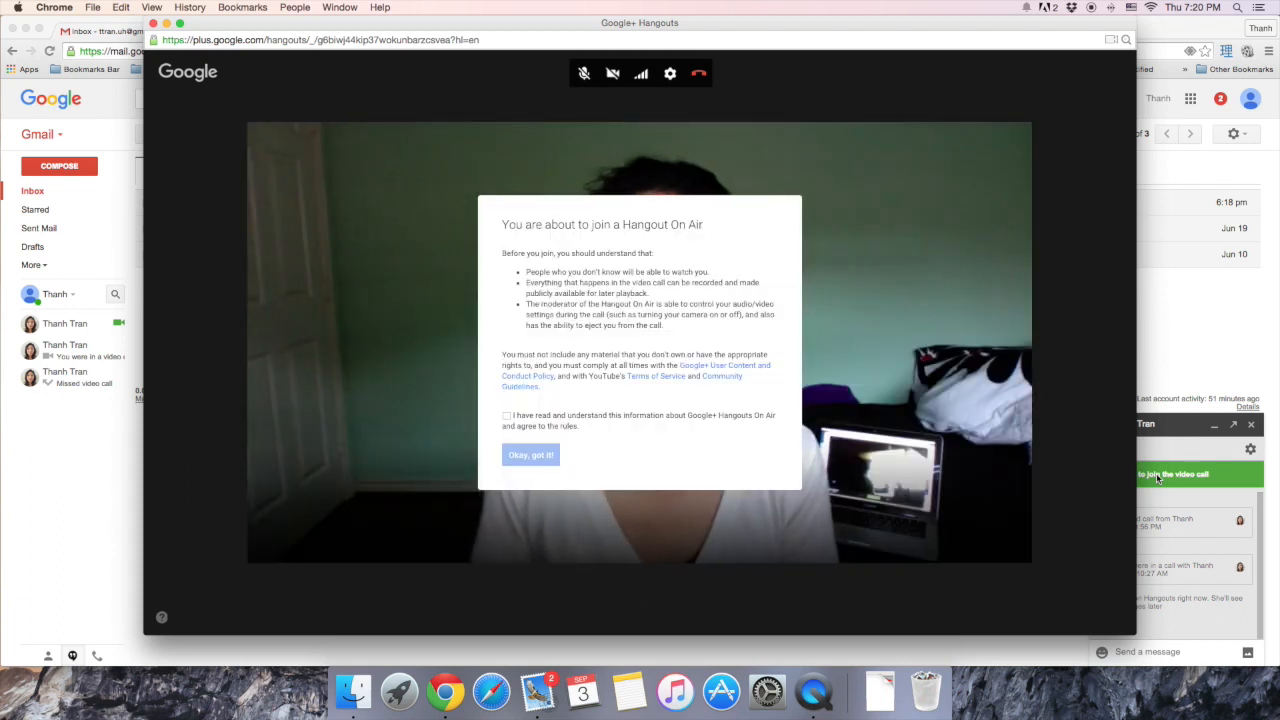